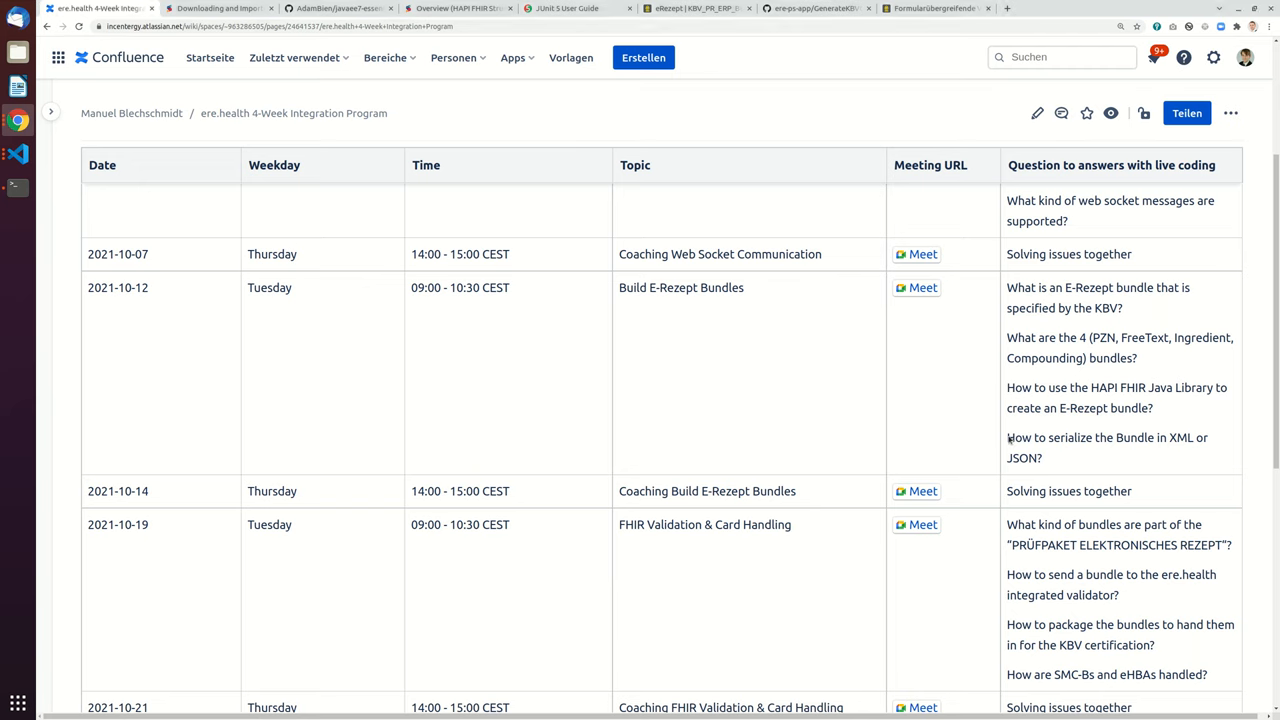
{"action": "mouse_move", "coordinate": [1093, 428]}
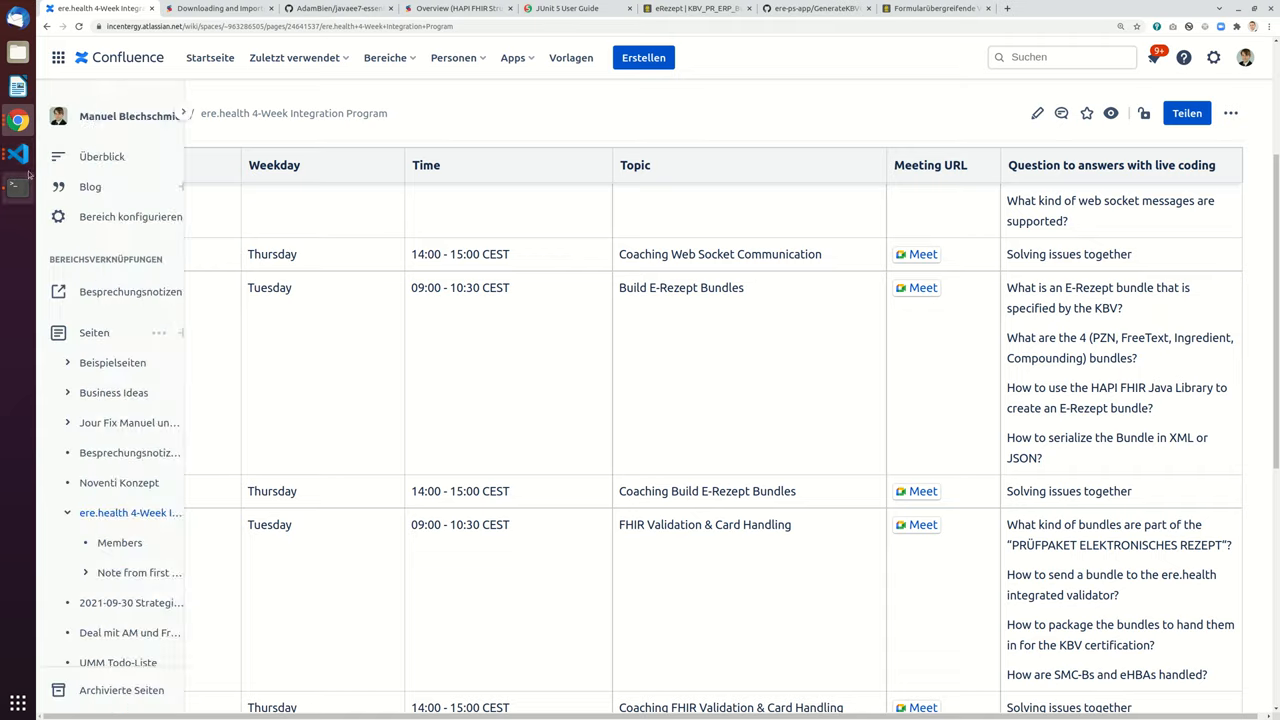
Bring up HapiTest.java and read from bundle creation down to the newJsonParser line.
{"action": "left_click", "coordinate": [17, 181]}
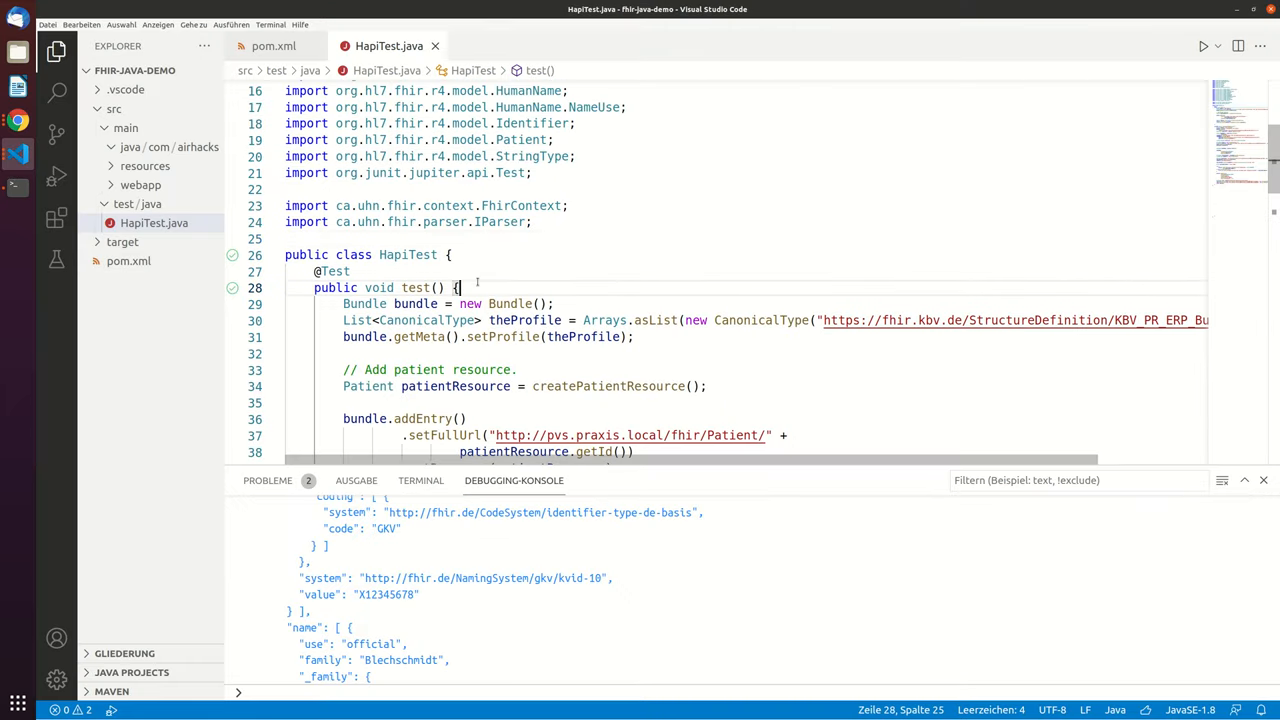
{"action": "scroll", "scroll_direction": "down", "scroll_amount": 3}
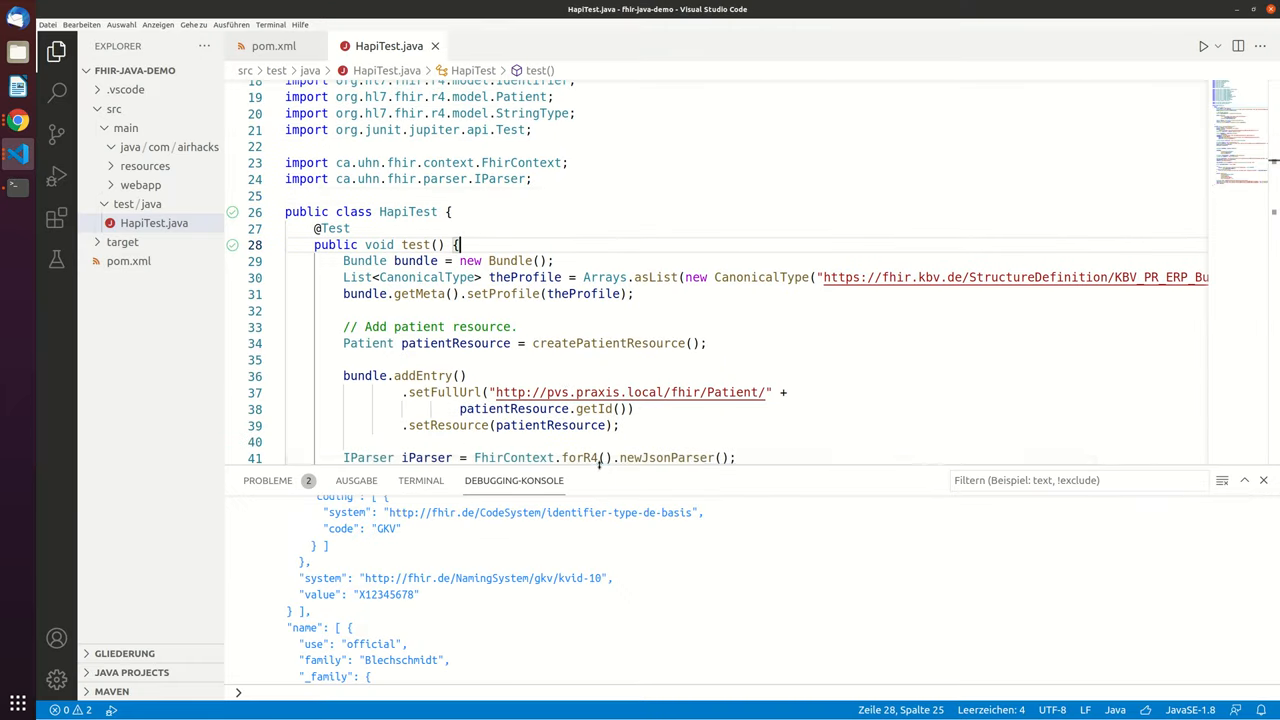
{"action": "scroll", "scroll_direction": "down", "scroll_amount": 3}
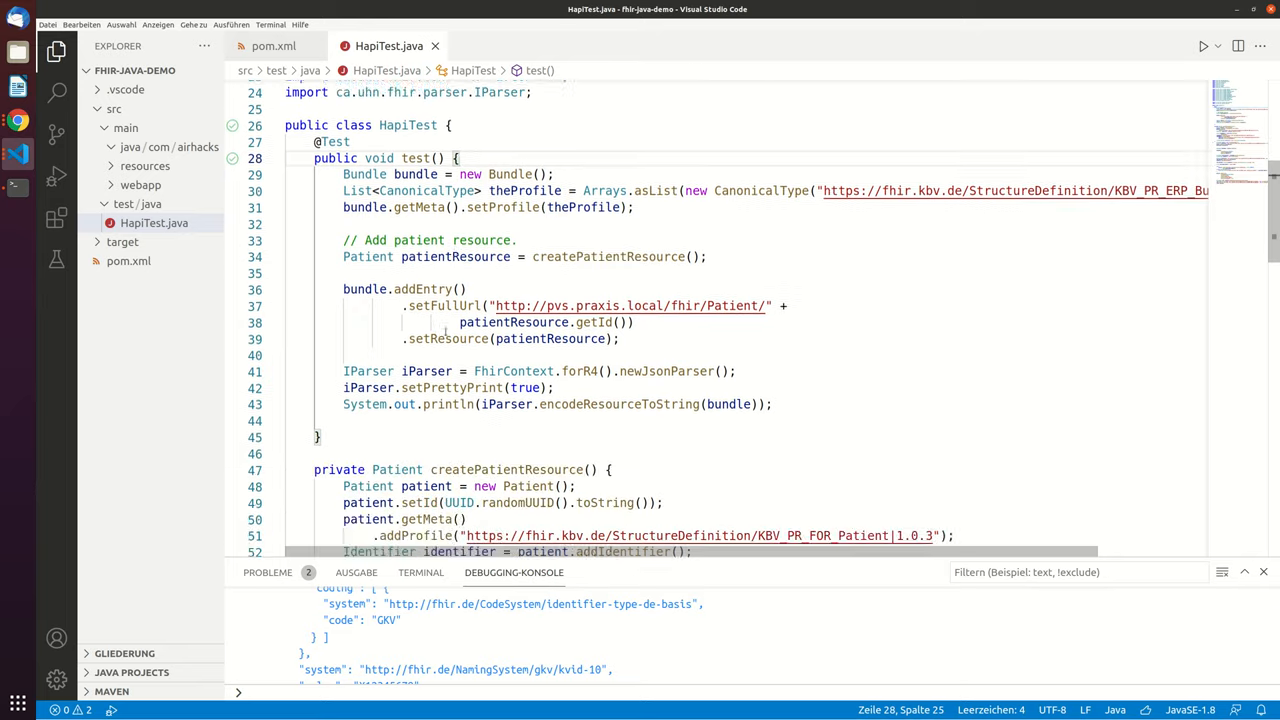
{"action": "scroll", "scroll_direction": "down", "scroll_amount": 3}
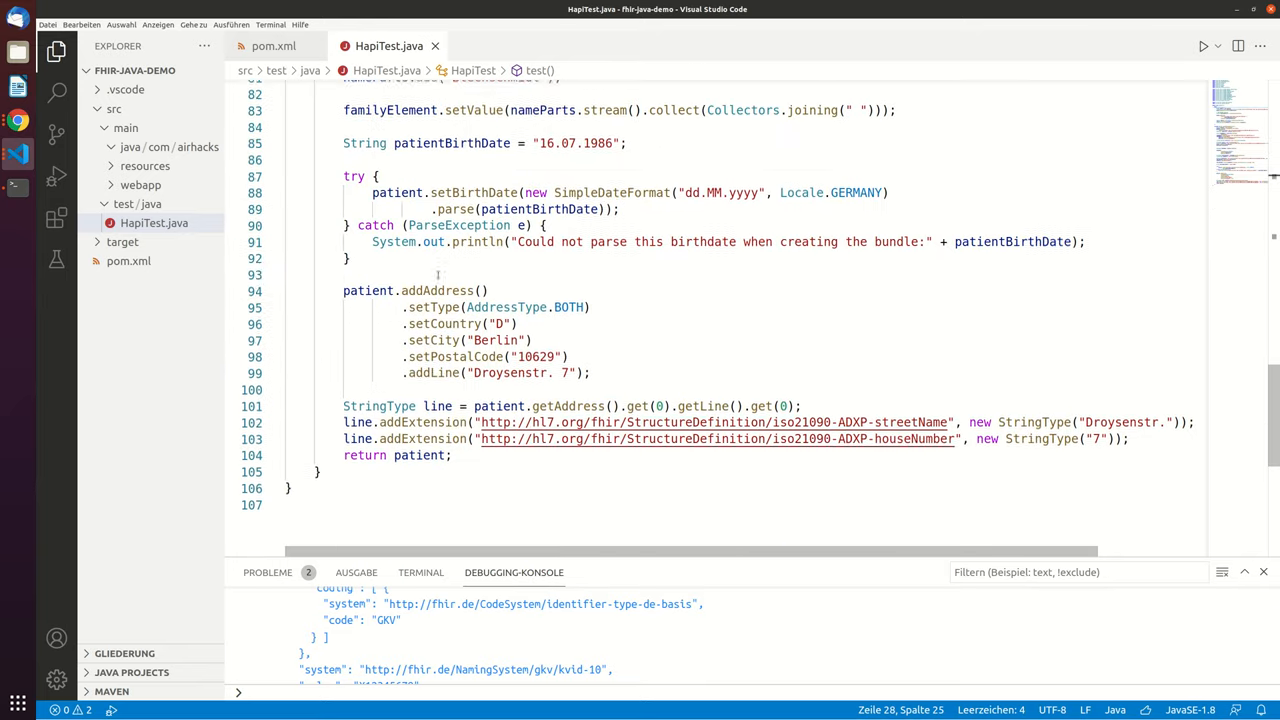
{"action": "scroll", "scroll_direction": "up", "scroll_amount": 3}
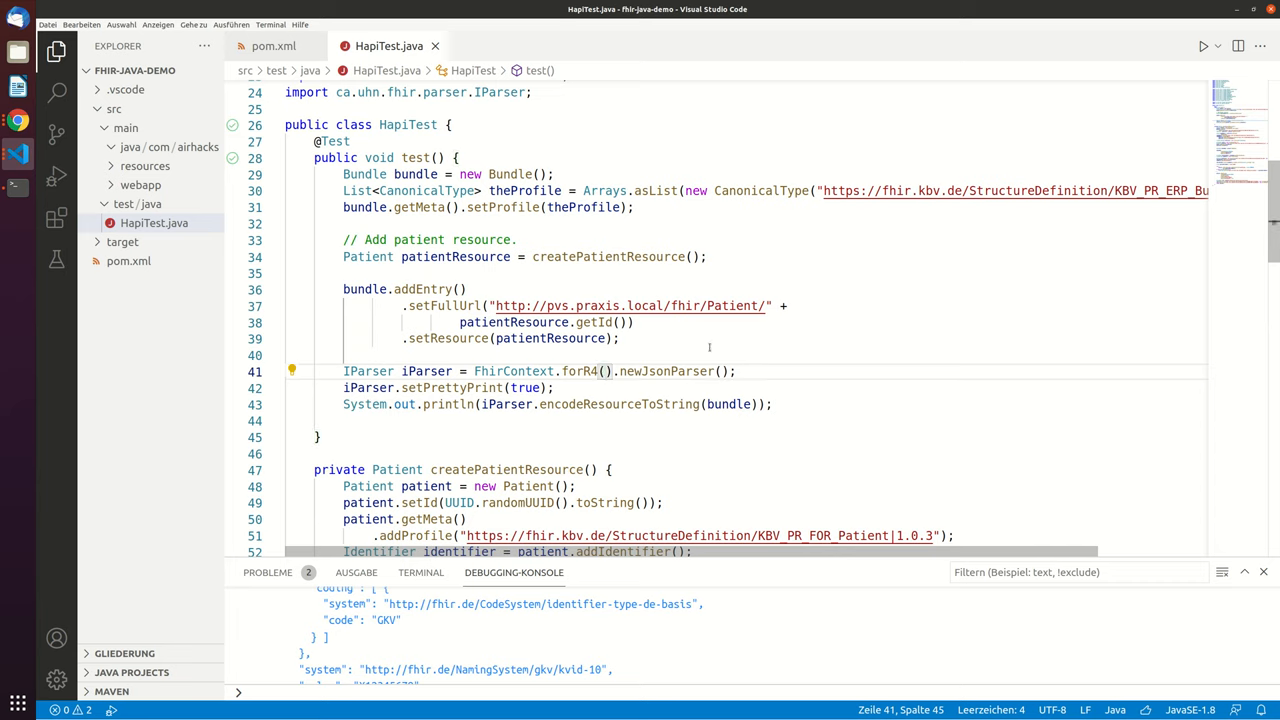
{"action": "mouse_move", "coordinate": [699, 349]}
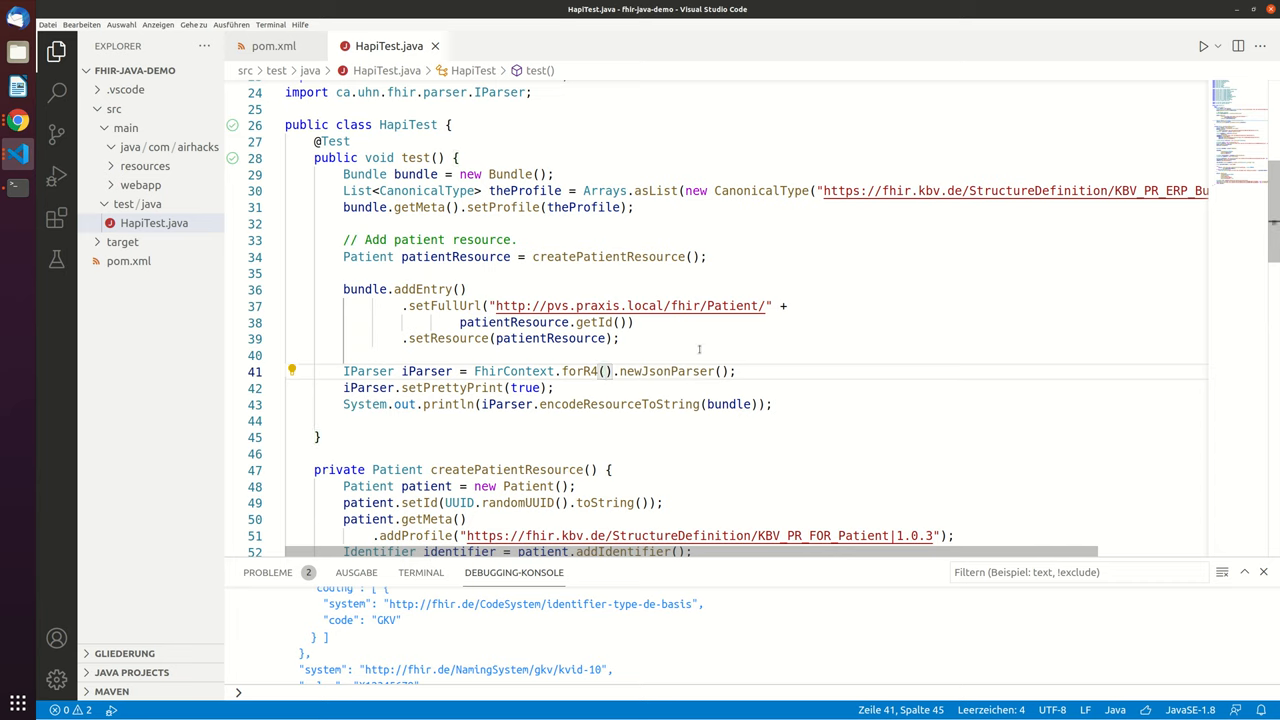
Replace 'Json' with 'Xml' so the parser call reads newXmlParser().
{"action": "double_click", "coordinate": [648, 371]}
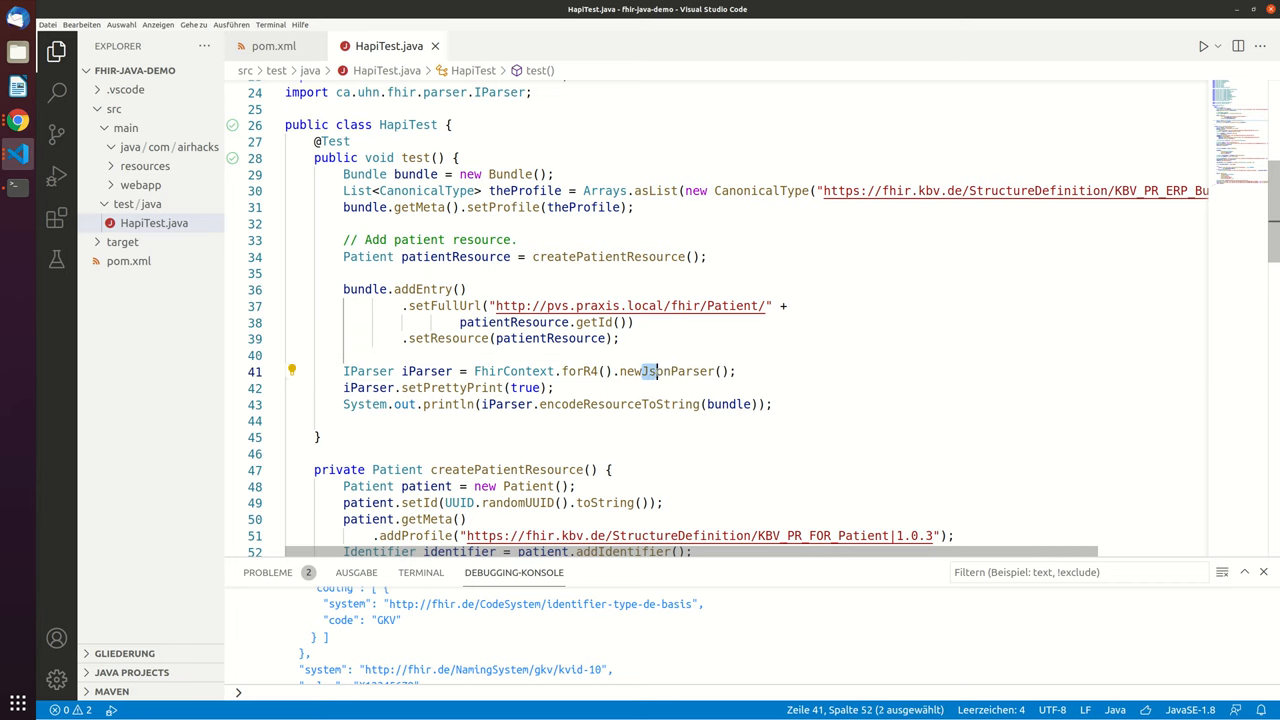
{"action": "type", "text": "Xml"}
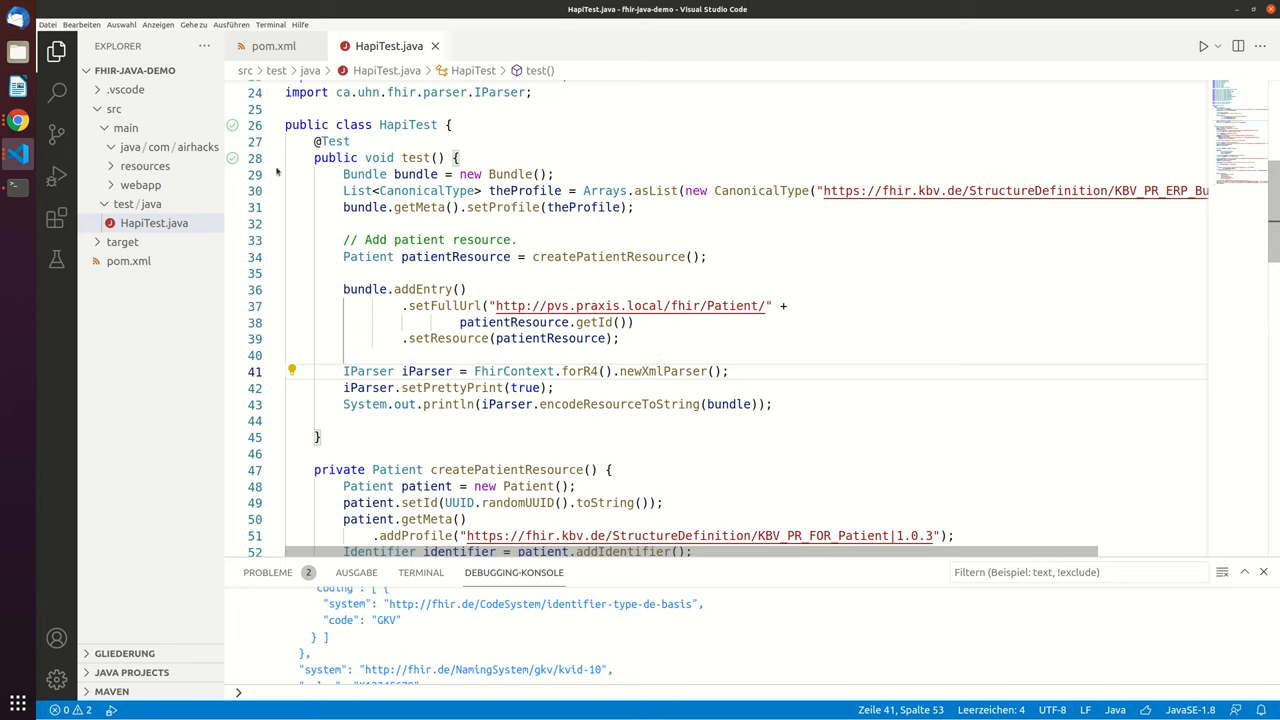
Run the test and review the XML bundle output with patient identifier and name.
{"action": "left_click", "coordinate": [1204, 46]}
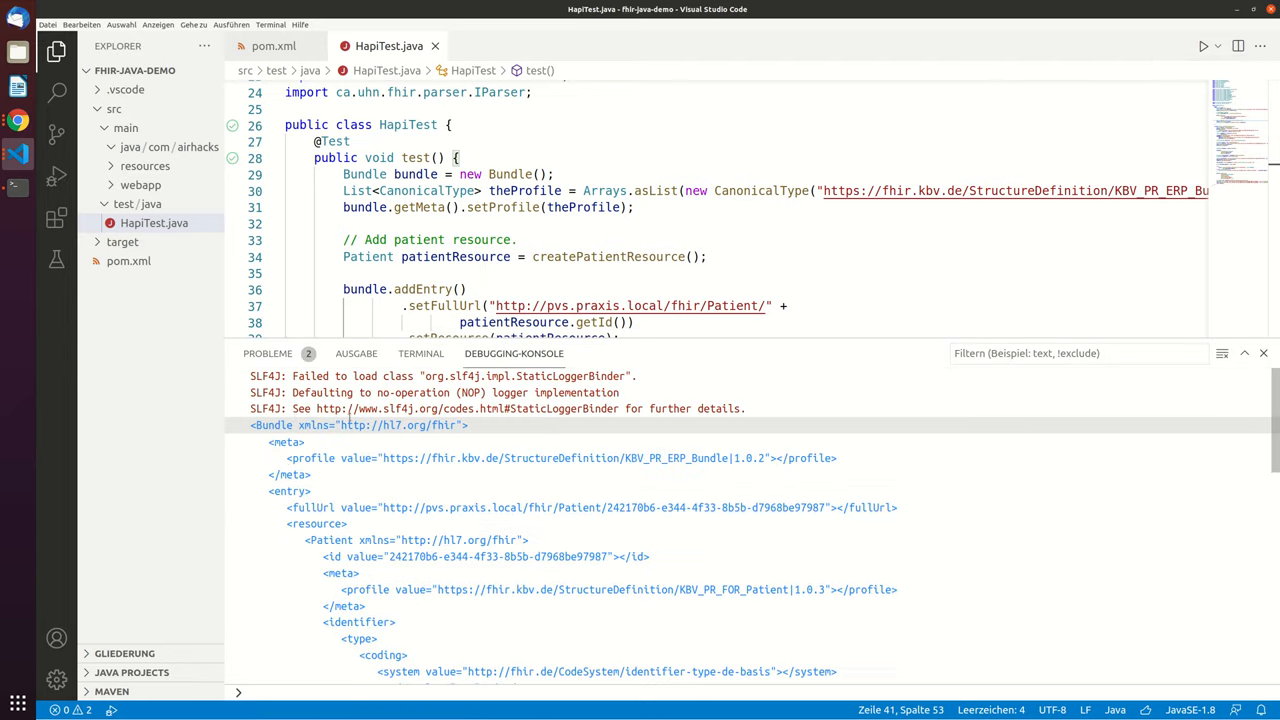
{"action": "scroll", "scroll_direction": "down", "scroll_amount": 3}
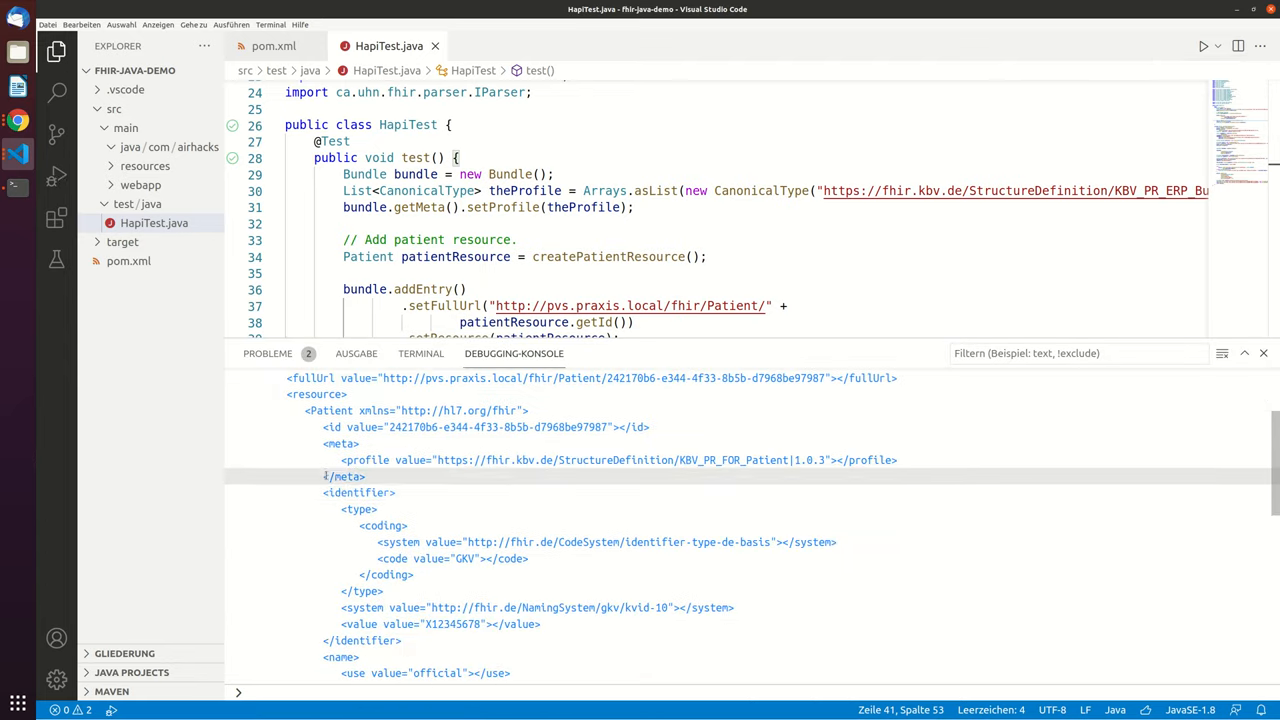
{"action": "scroll", "scroll_direction": "down", "scroll_amount": 3}
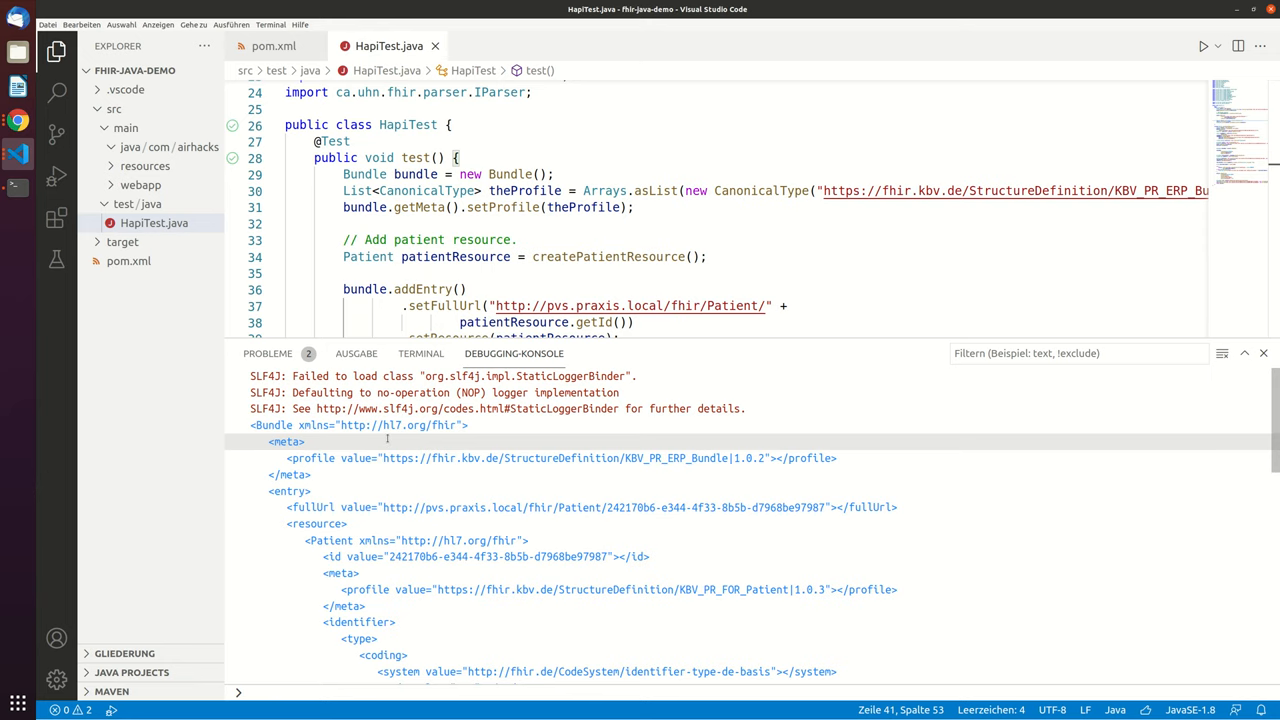
{"action": "scroll", "scroll_direction": "down", "scroll_amount": 3}
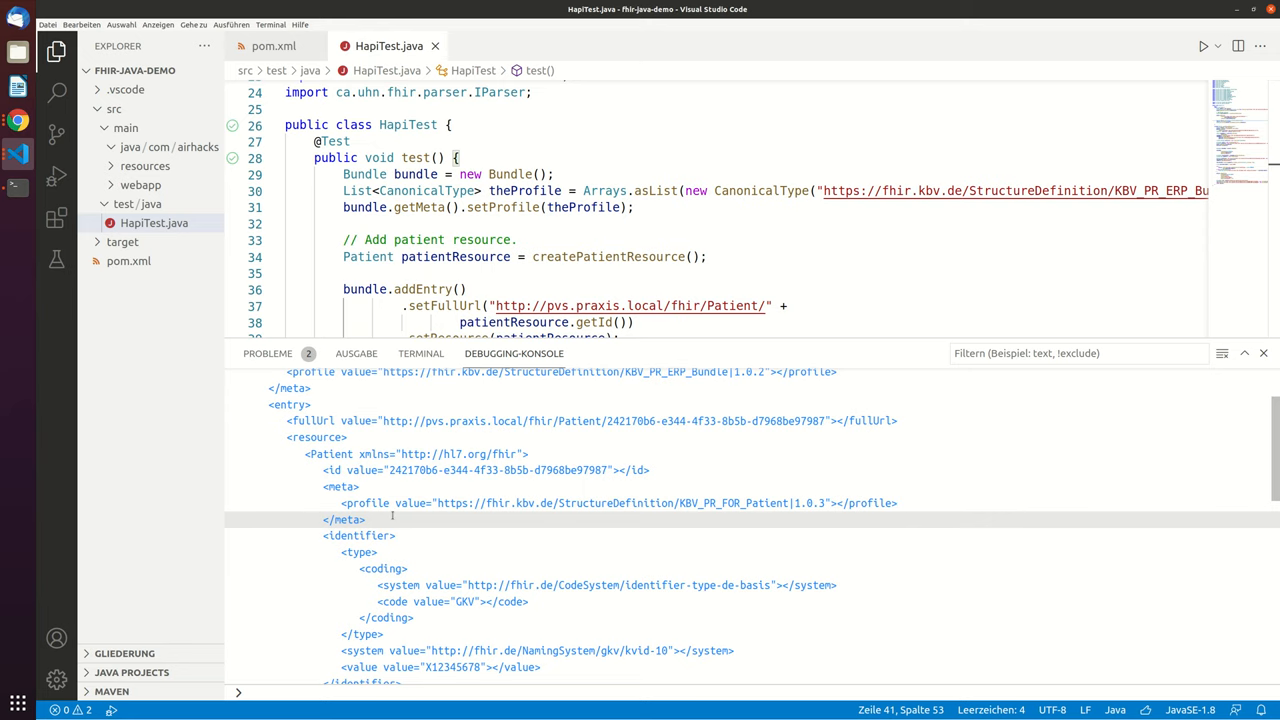
{"action": "scroll", "scroll_direction": "down", "scroll_amount": 3}
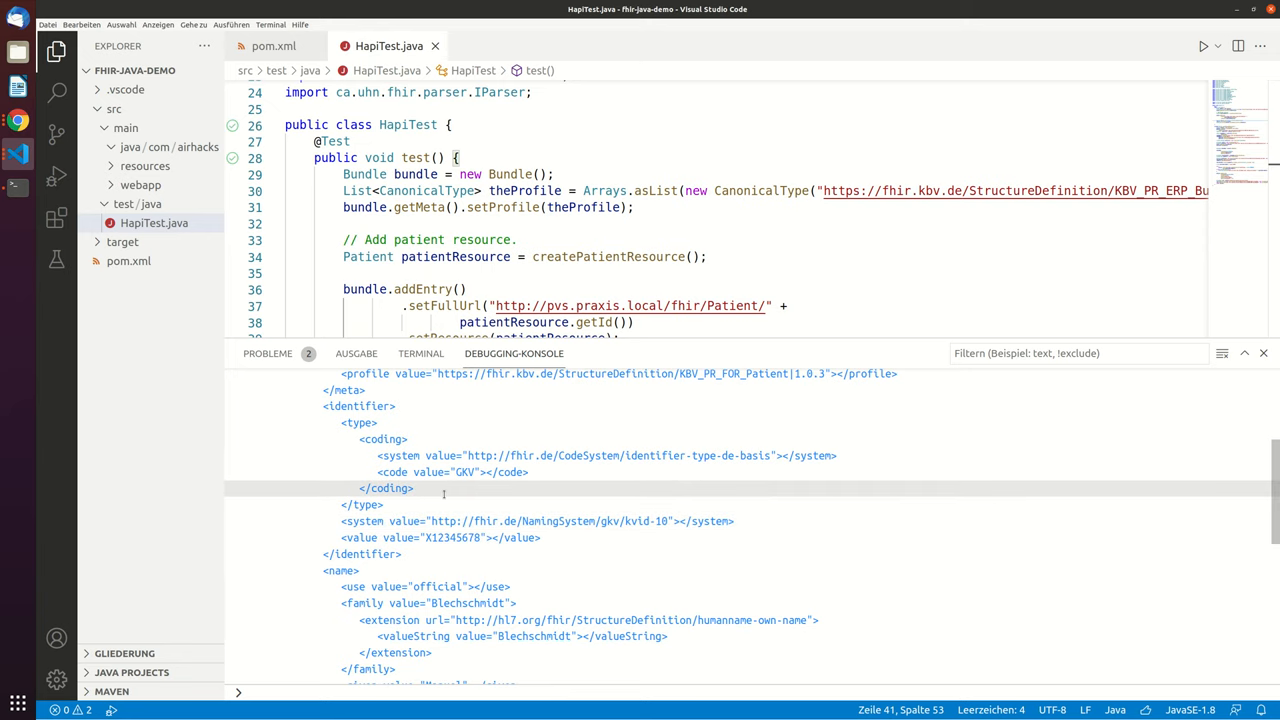
{"action": "scroll", "scroll_direction": "down", "scroll_amount": 3}
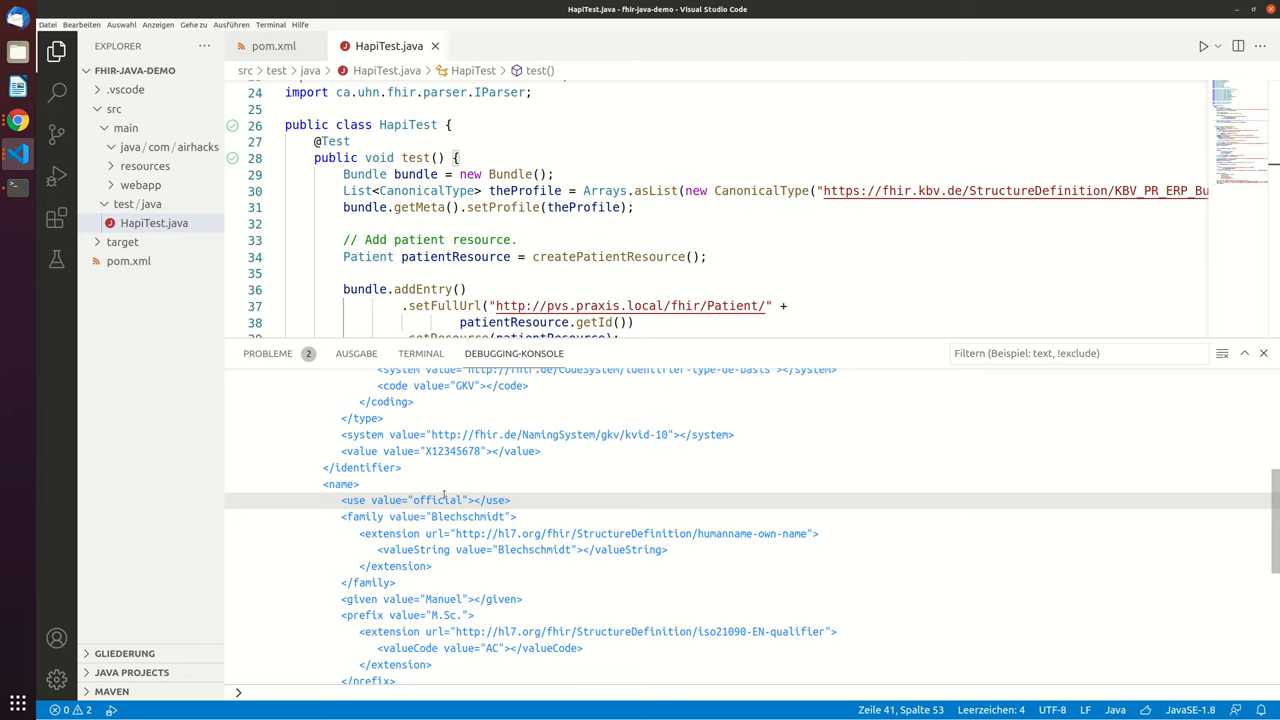